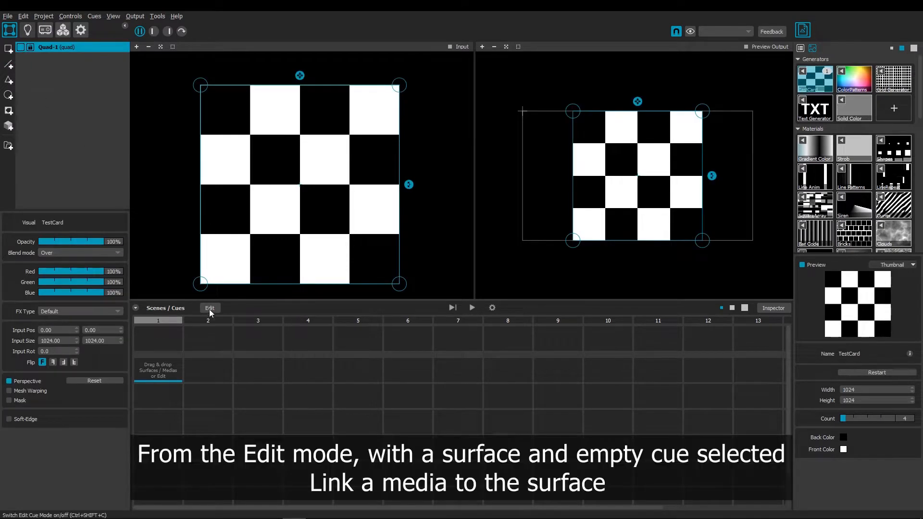
# - Enable cue editing and cue the Line Anim and Shapes materials as Cue-1 and Cue-2
pyautogui.click(209, 307)
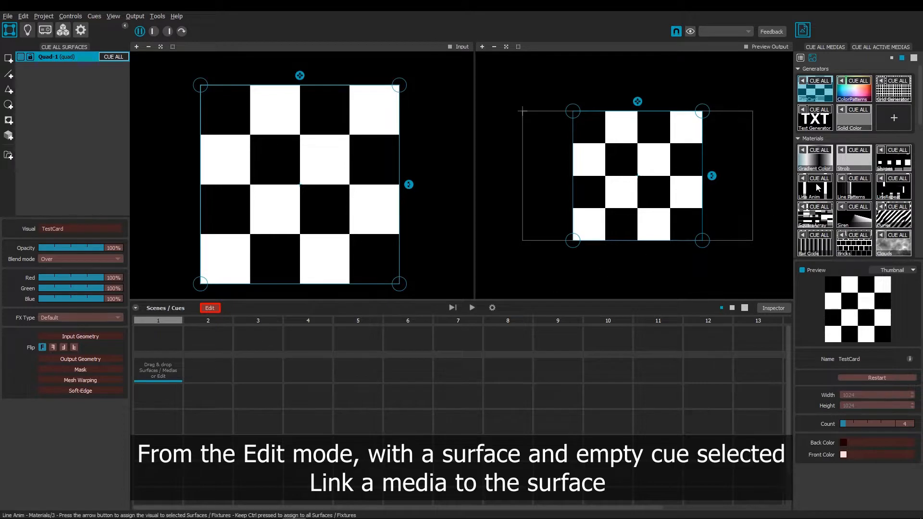
pyautogui.click(803, 180)
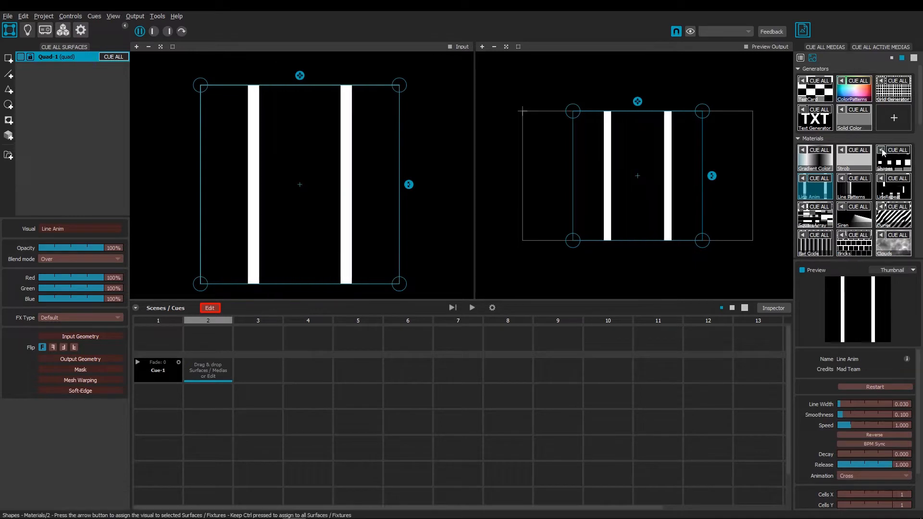
pyautogui.click(894, 157)
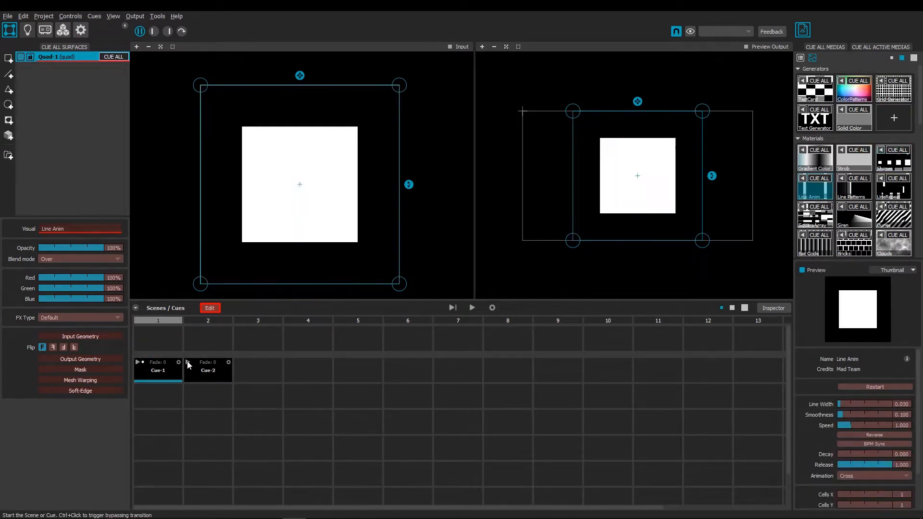
# - On a second-row slot, store Red/Green/Blue slider cues zeroing red and green so the square turns blue
pyautogui.click(208, 369)
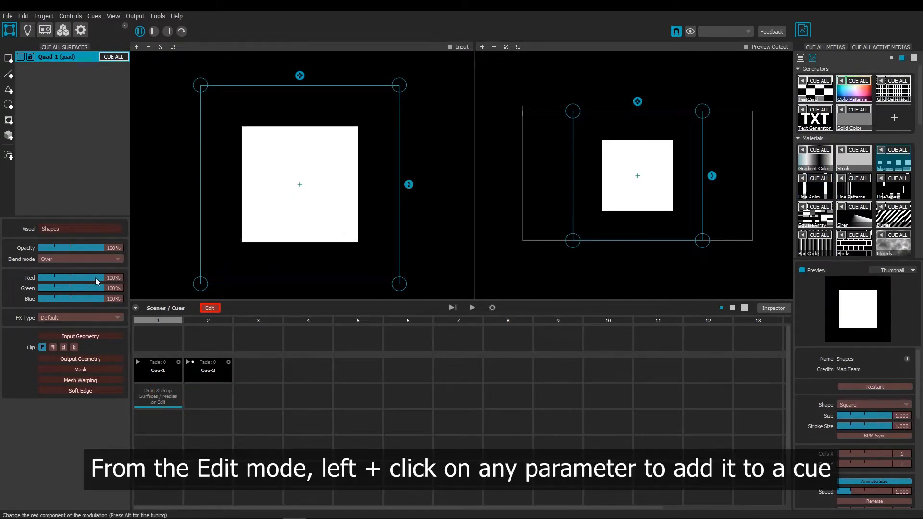
pyautogui.click(94, 298)
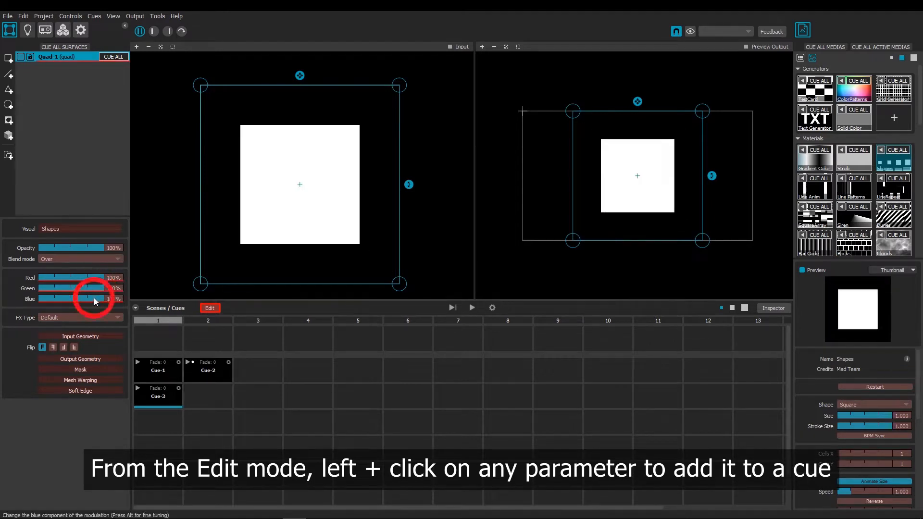
pyautogui.click(97, 289)
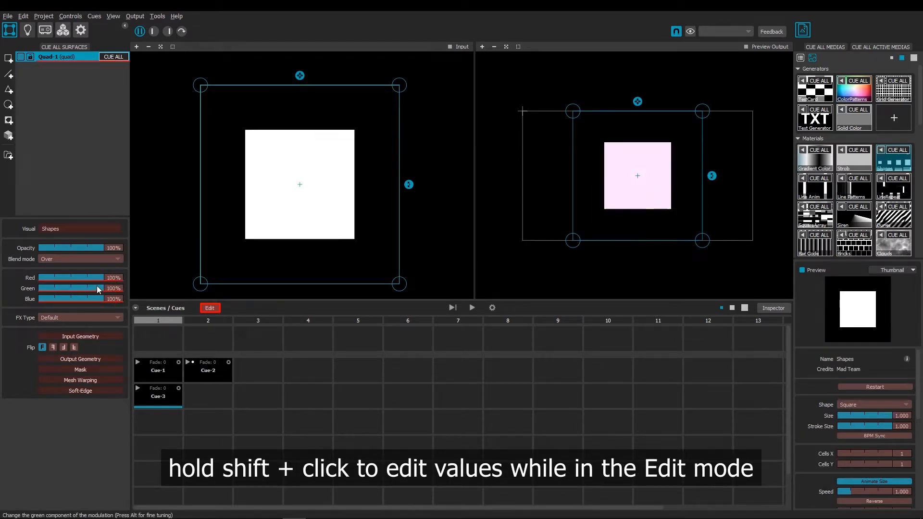
pyautogui.moveTo(94, 288); pyautogui.dragTo(38, 288)
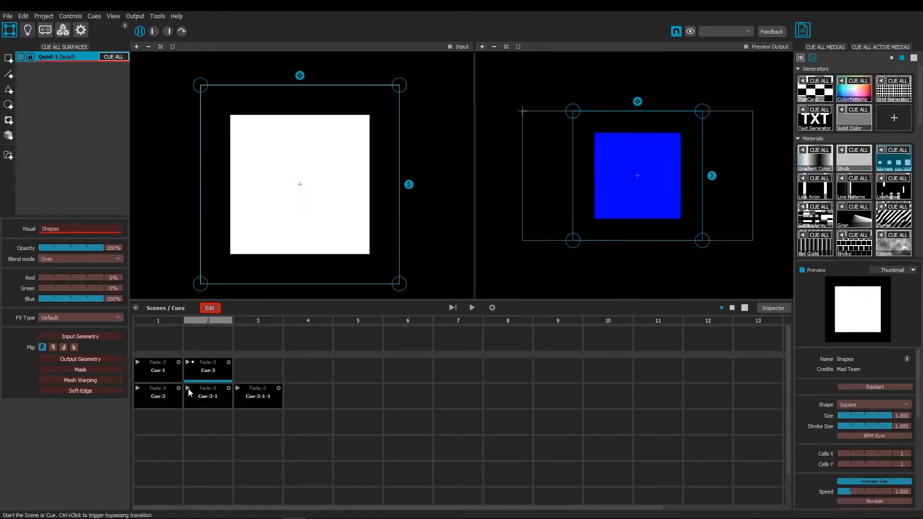
# - Trigger the green cue, Cue-1 and the blue cue, storing the blue-tinted line animation as Cue-4
pyautogui.click(207, 396)
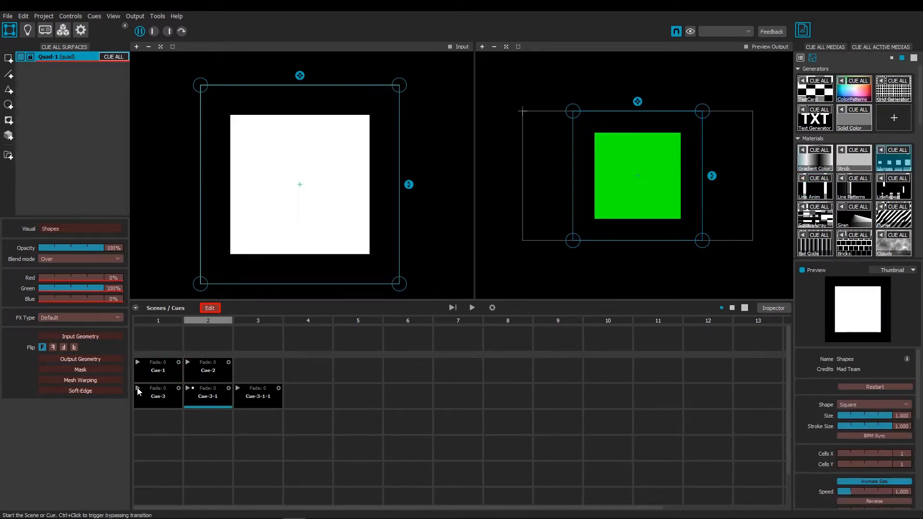
pyautogui.click(156, 370)
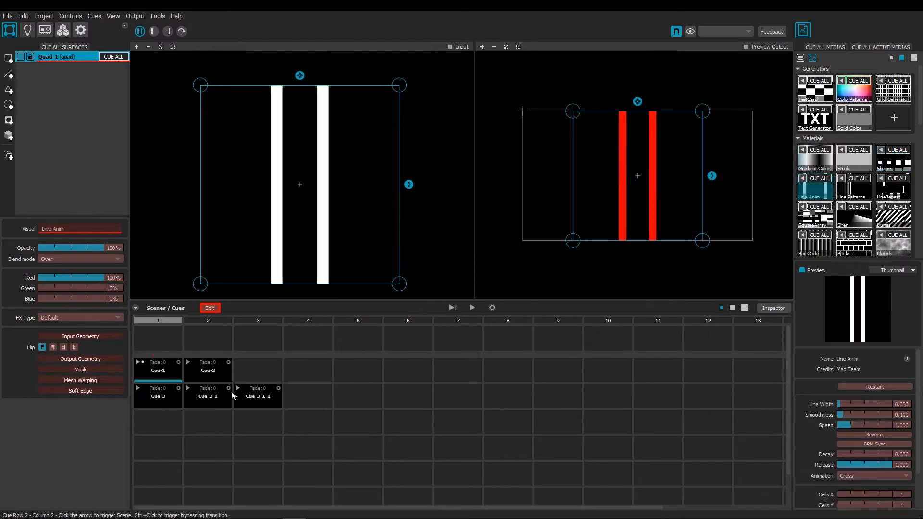
pyautogui.click(258, 395)
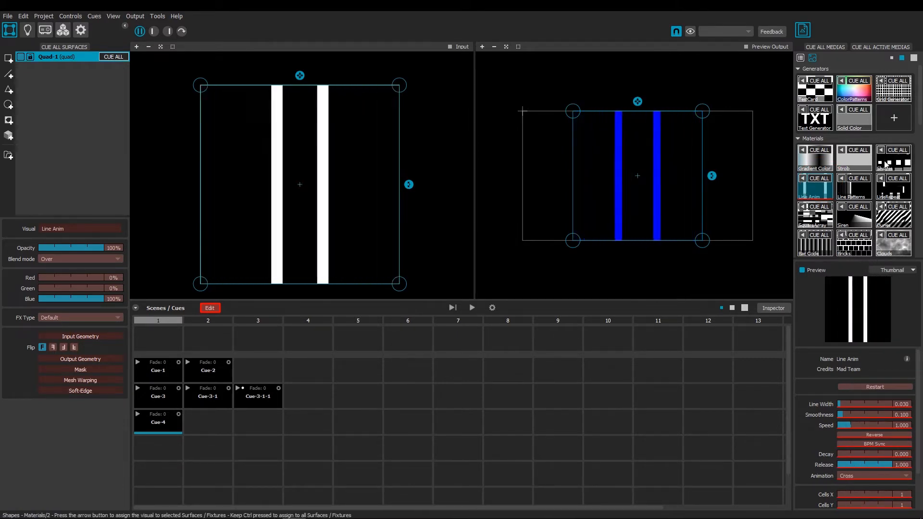
# - Set Cells X to 6 in Cue-4, then add Cells Y 7 as Cue-4-1 for a 6 by 7 grid
pyautogui.click(893, 157)
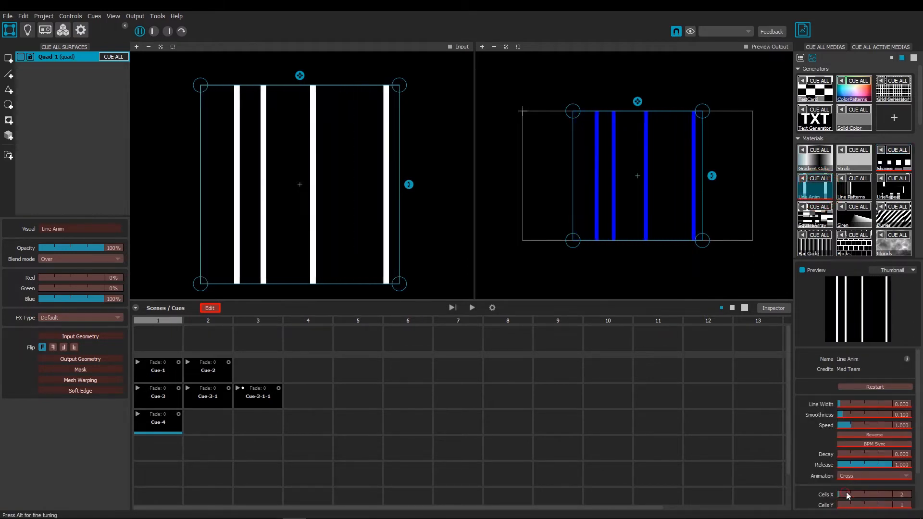
pyautogui.moveTo(849, 499); pyautogui.dragTo(877, 499)
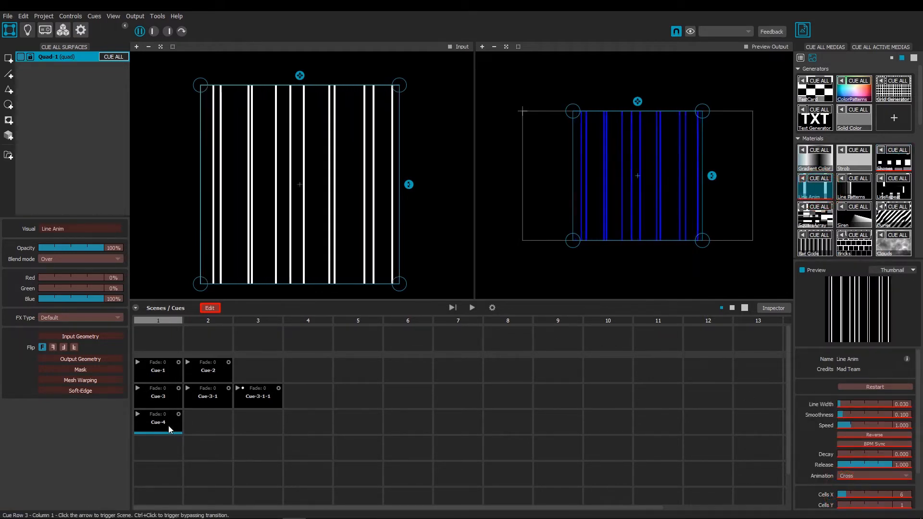
pyautogui.click(207, 422)
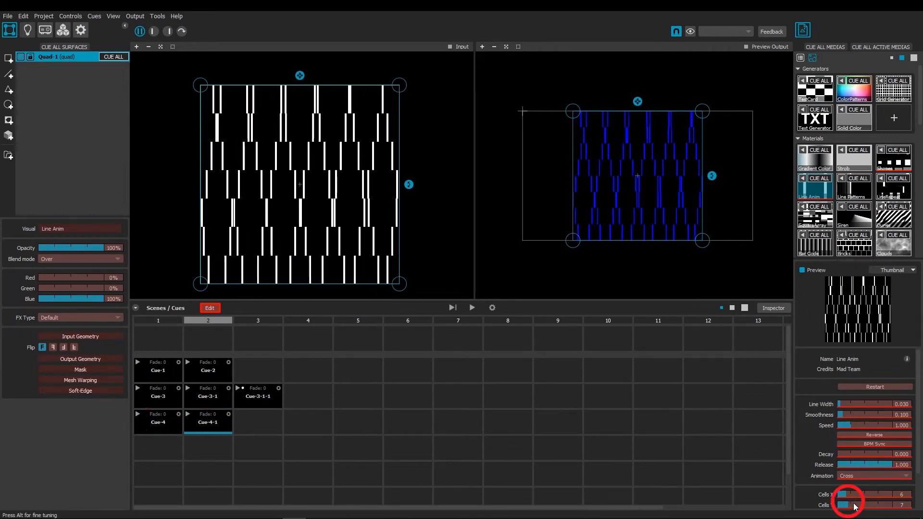
pyautogui.click(894, 158)
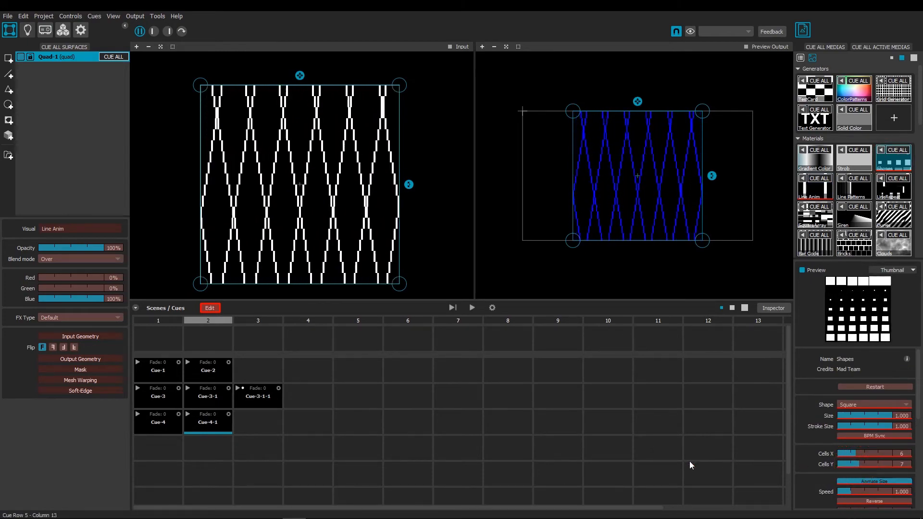
# - Exit cue editing and play back Cue-2, Cue-3-1-1 and Cue-4, ending on the blue six-column lines
pyautogui.click(209, 308)
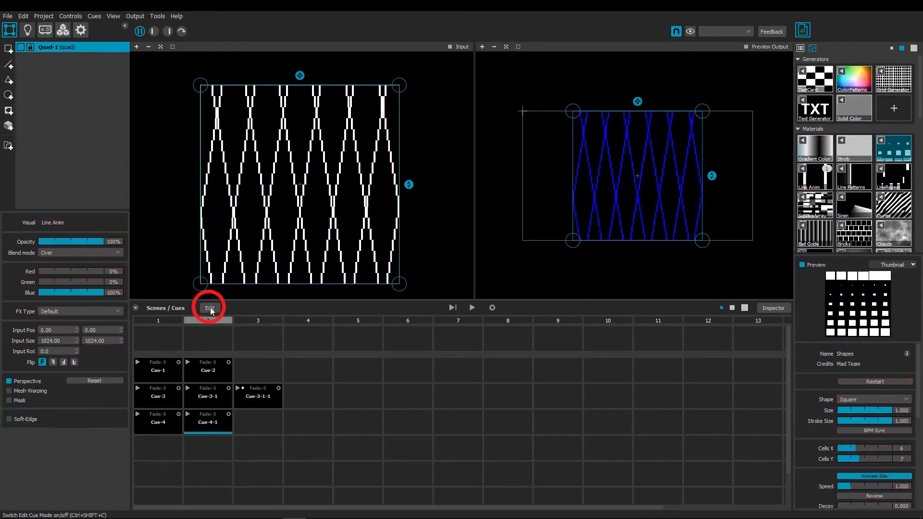
pyautogui.click(209, 308)
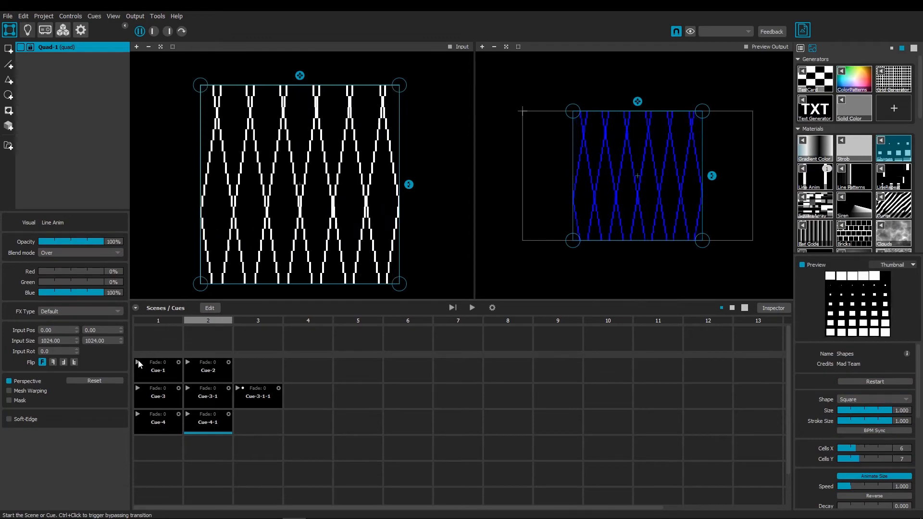
pyautogui.click(208, 367)
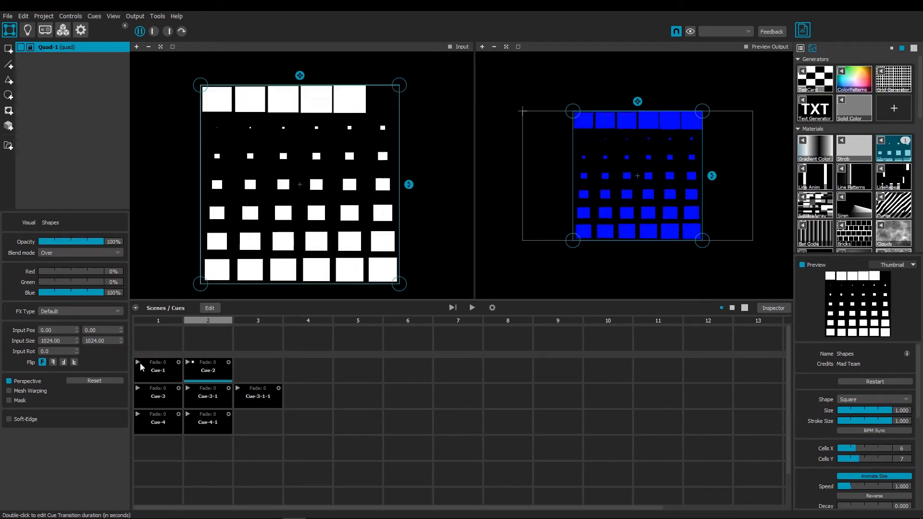
pyautogui.click(138, 389)
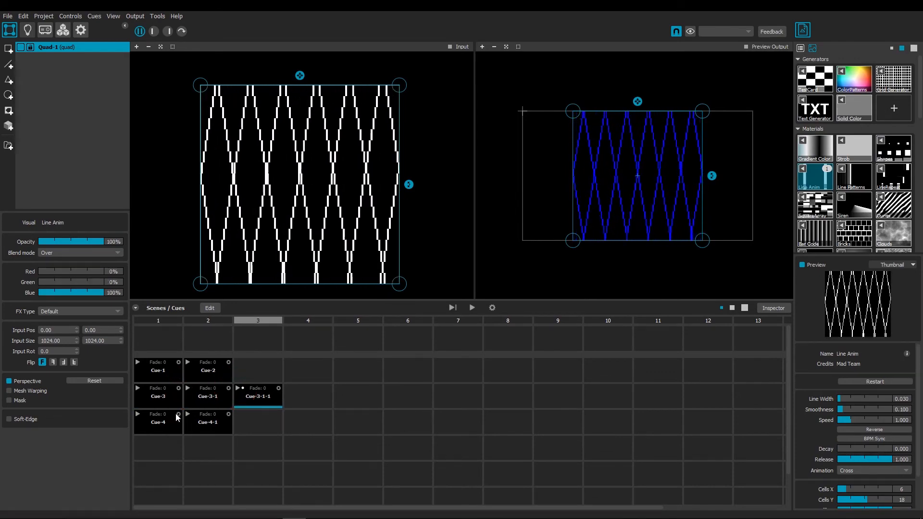
pyautogui.click(137, 417)
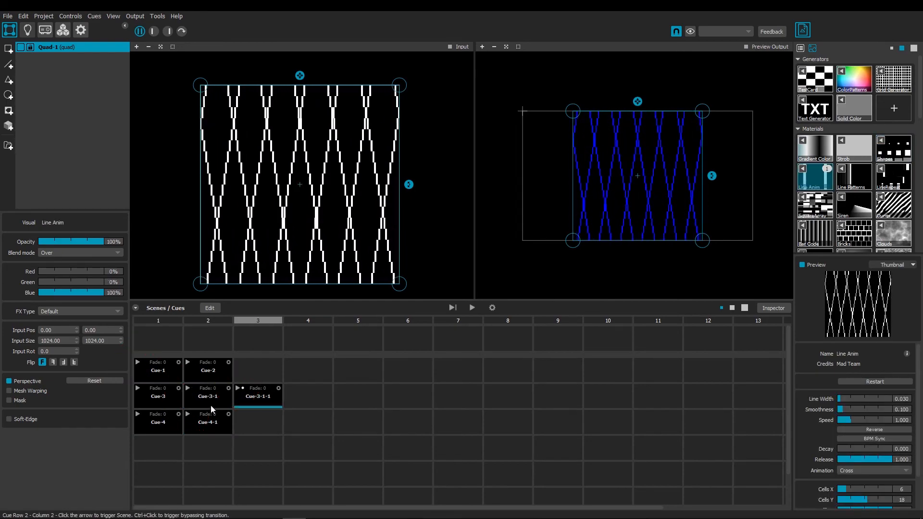
pyautogui.click(138, 413)
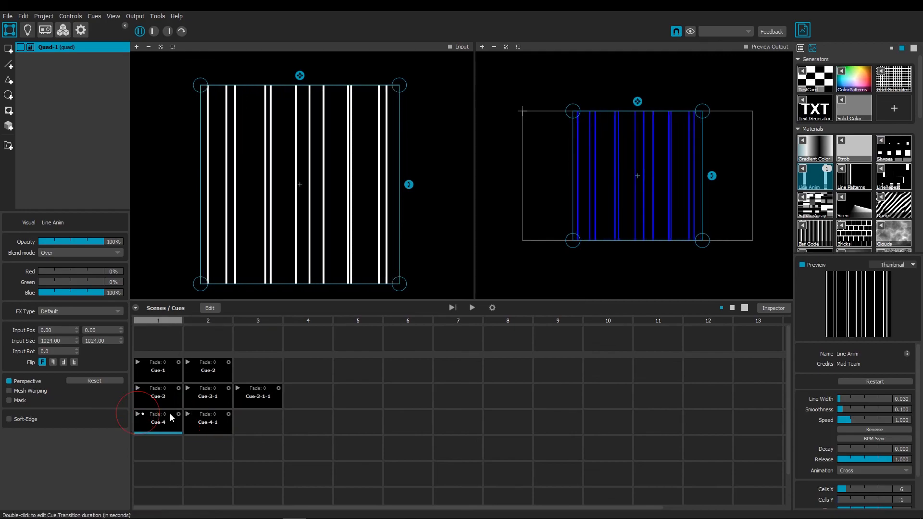